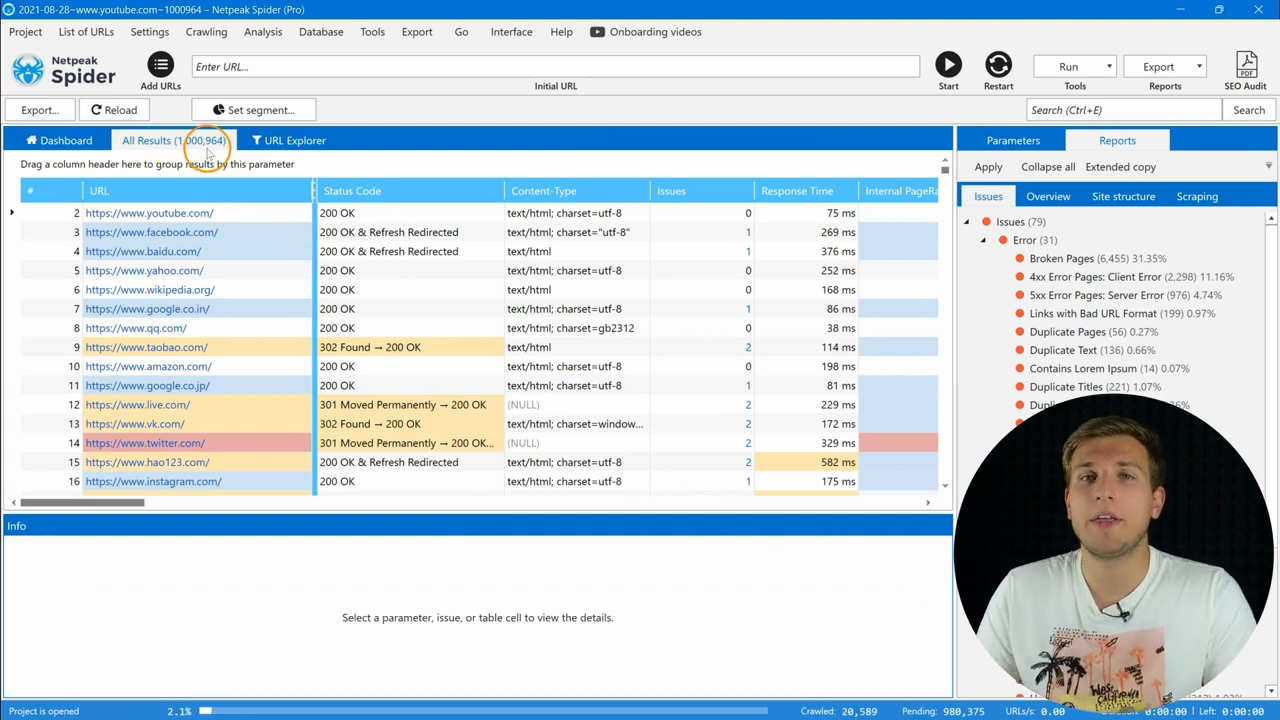
# Review the general crawl settings, then close them.
pyautogui.click(150, 31)
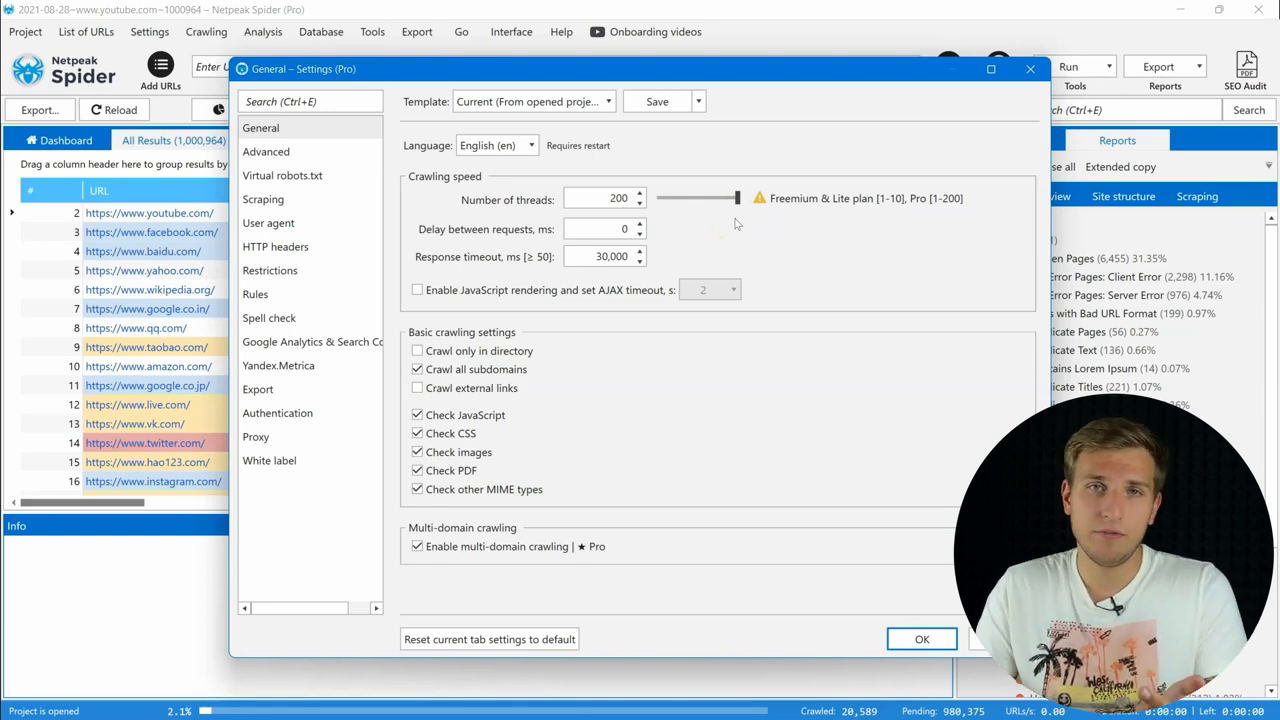
pyautogui.click(921, 638)
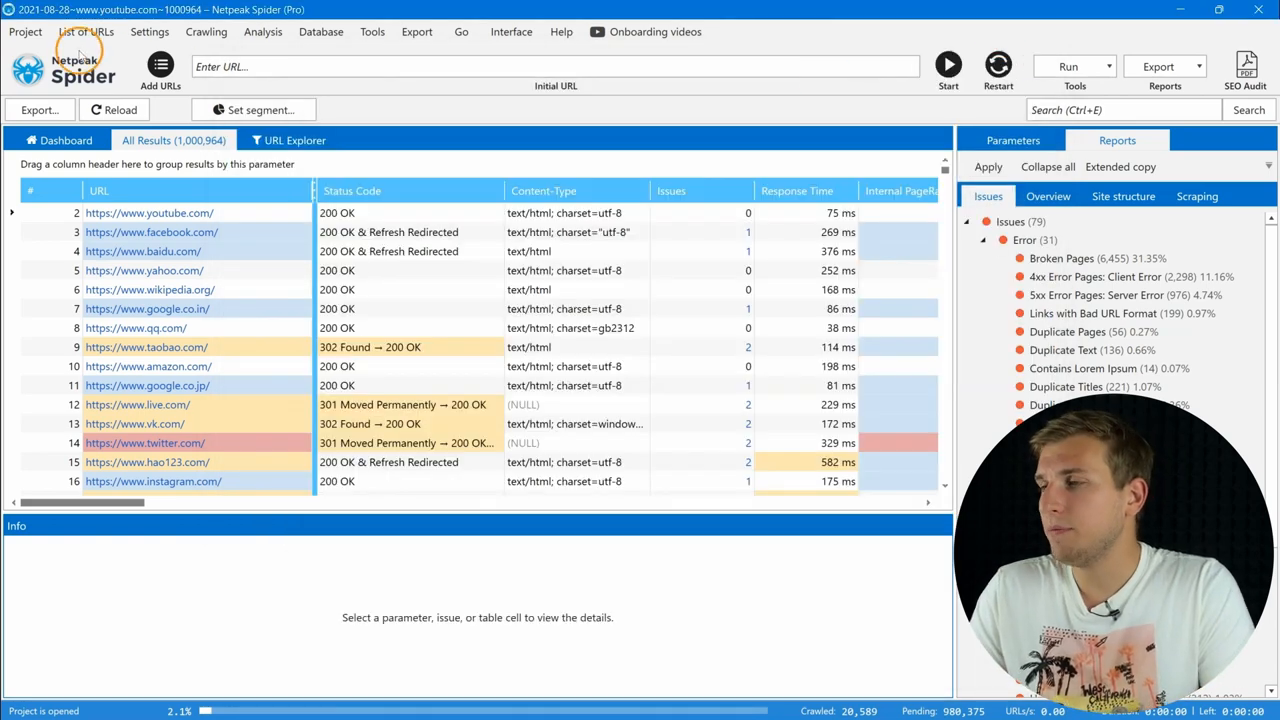
pyautogui.click(22, 32)
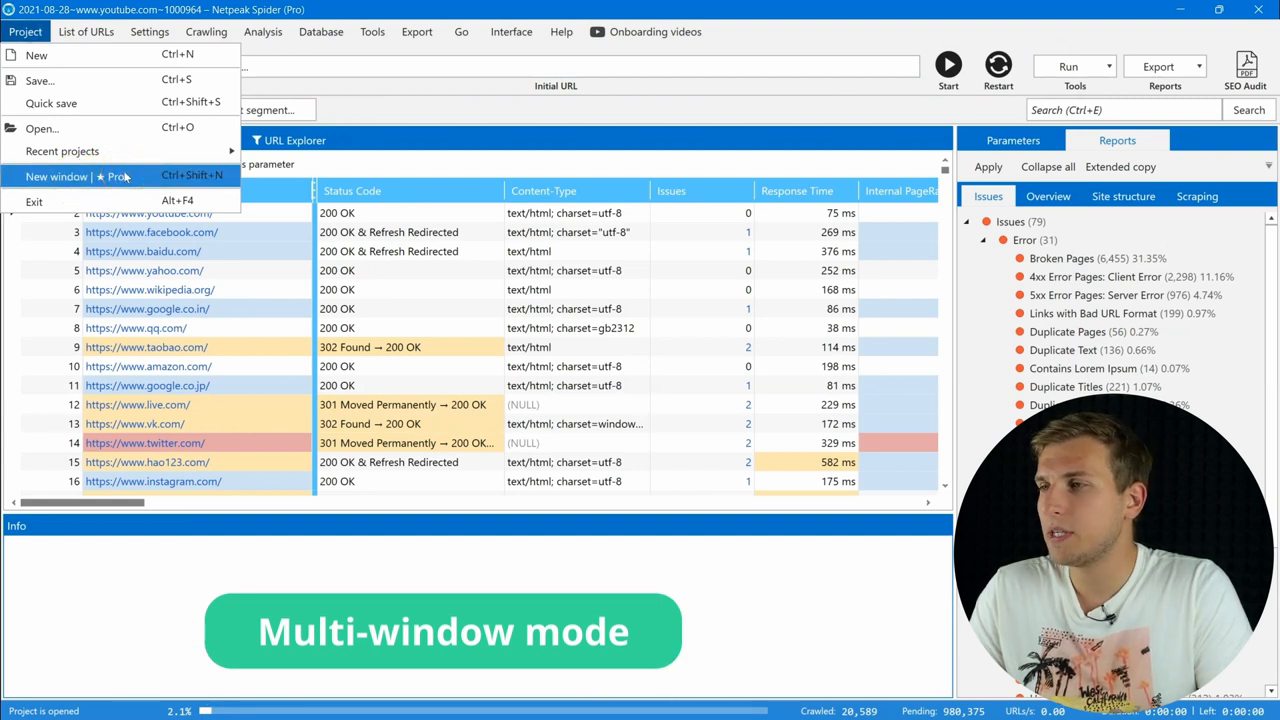
pyautogui.click(158, 31)
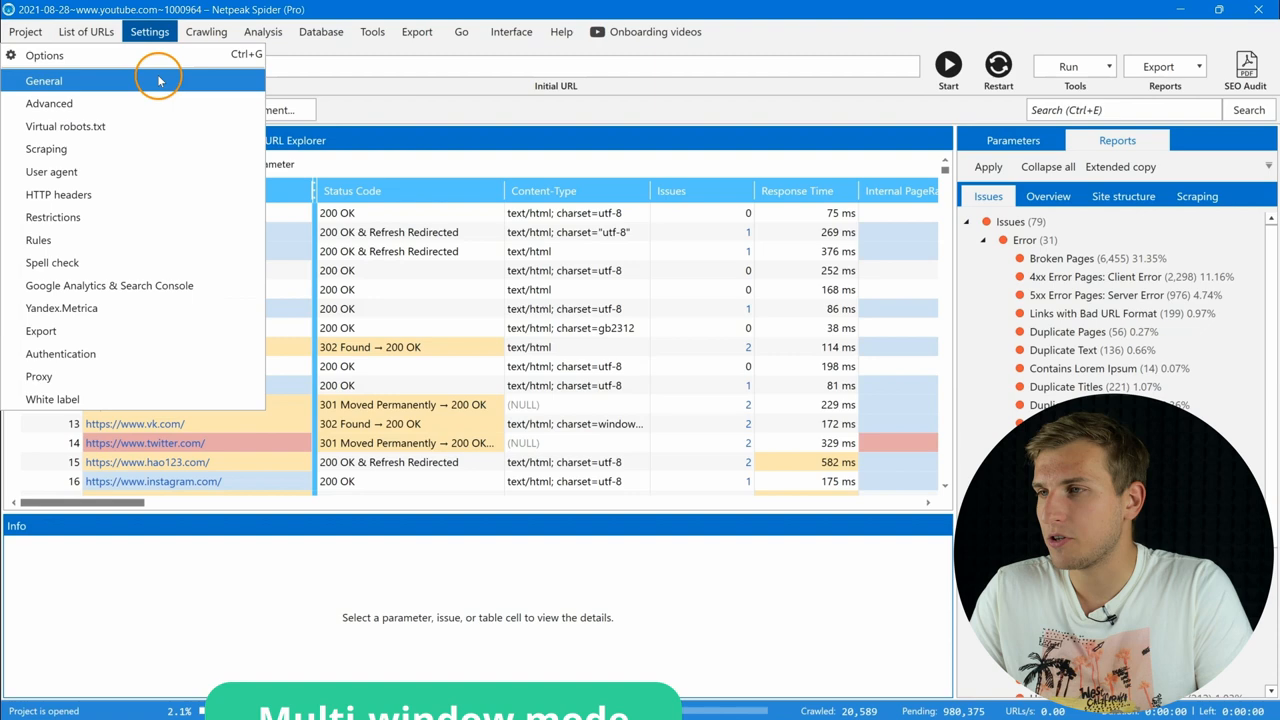
pyautogui.click(43, 81)
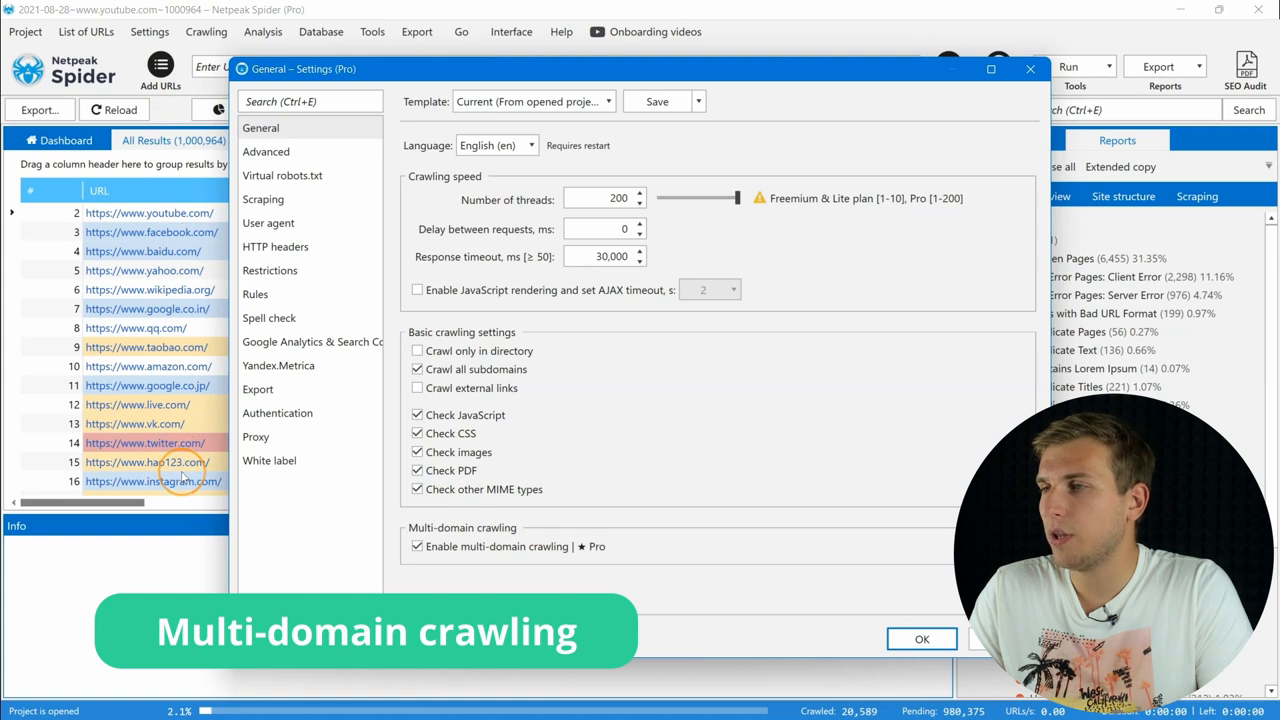
pyautogui.moveTo(237, 287)
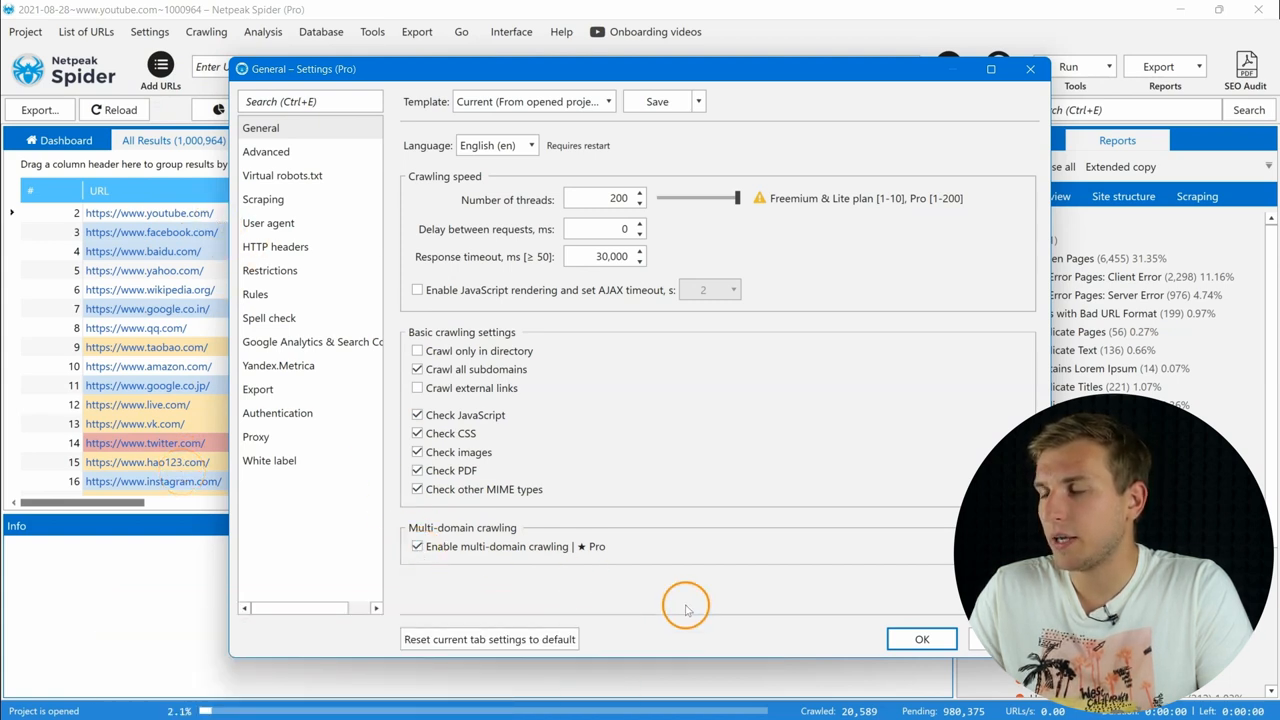
pyautogui.click(921, 638)
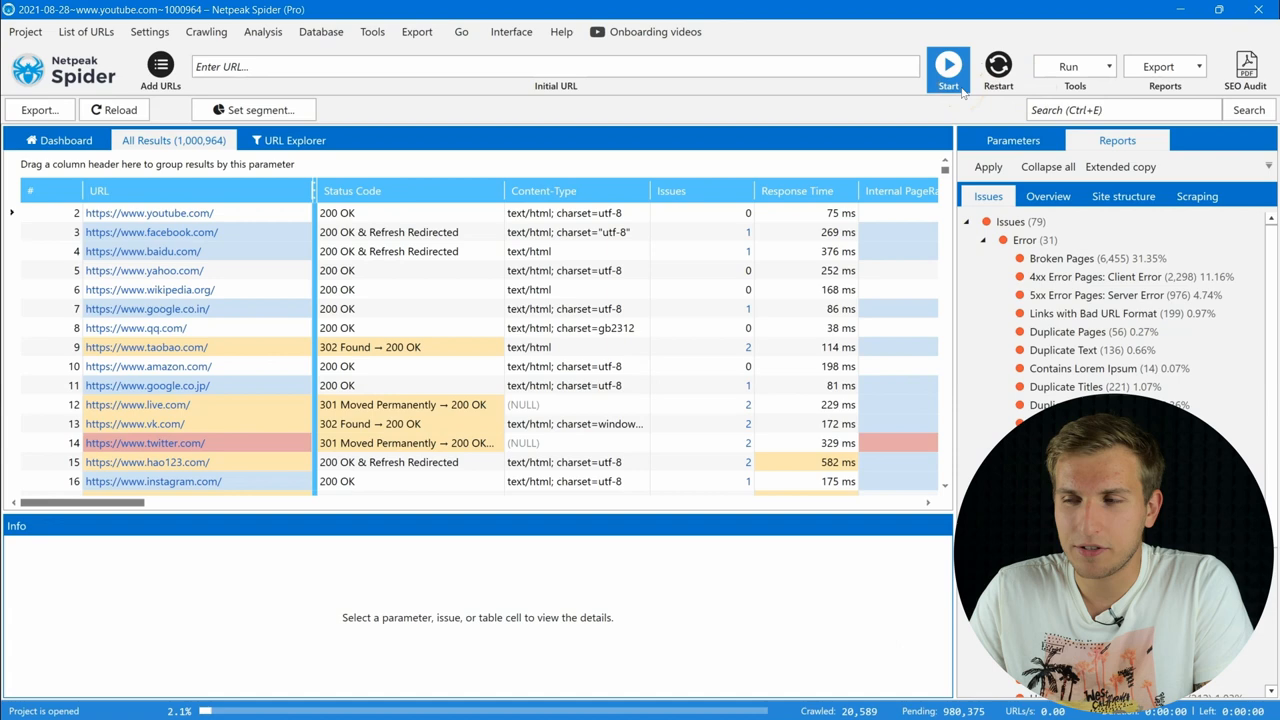
# Open the GSC: Queries report for all 261 results, showing 41,026 queries.
pyautogui.click(950, 62)
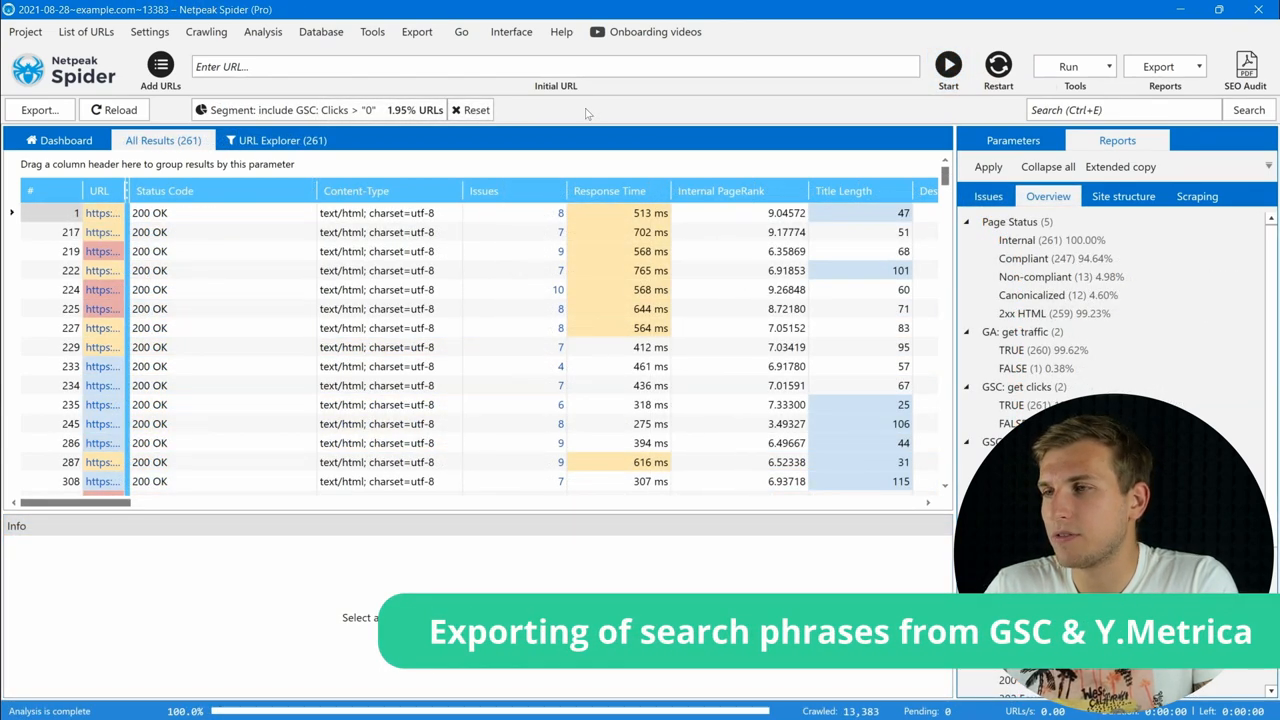
pyautogui.click(320, 31)
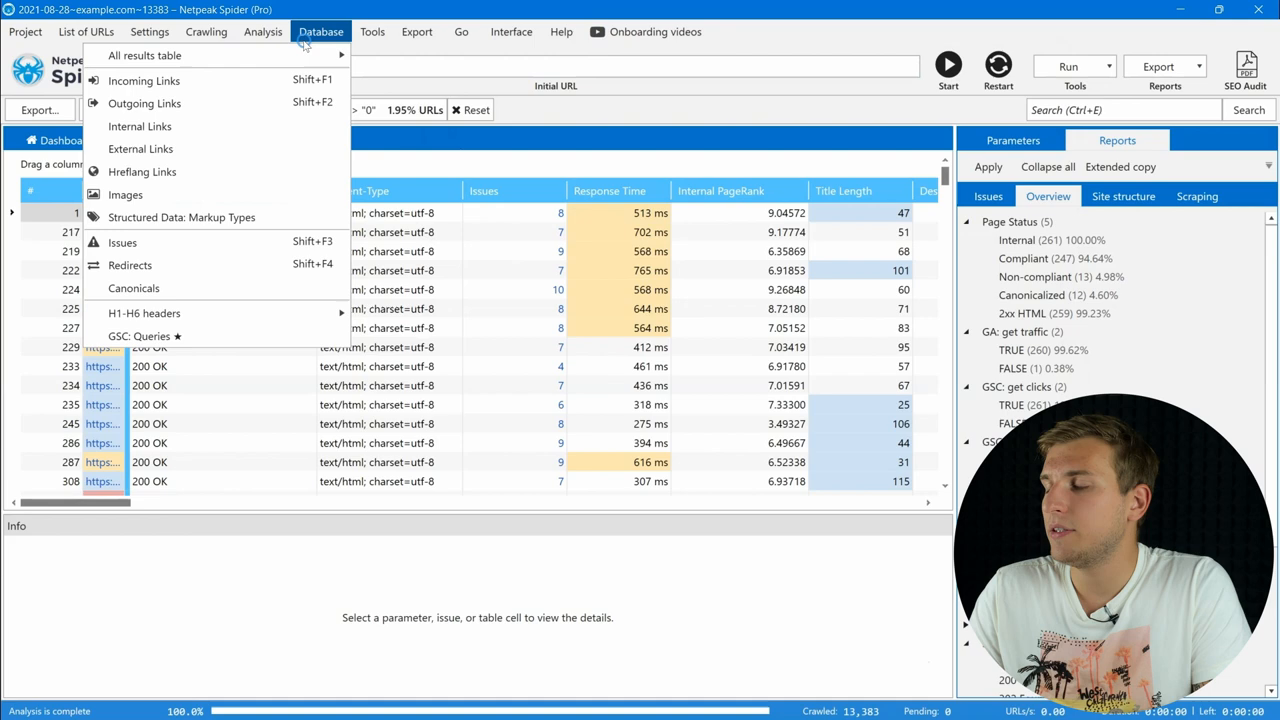
pyautogui.moveTo(155, 54)
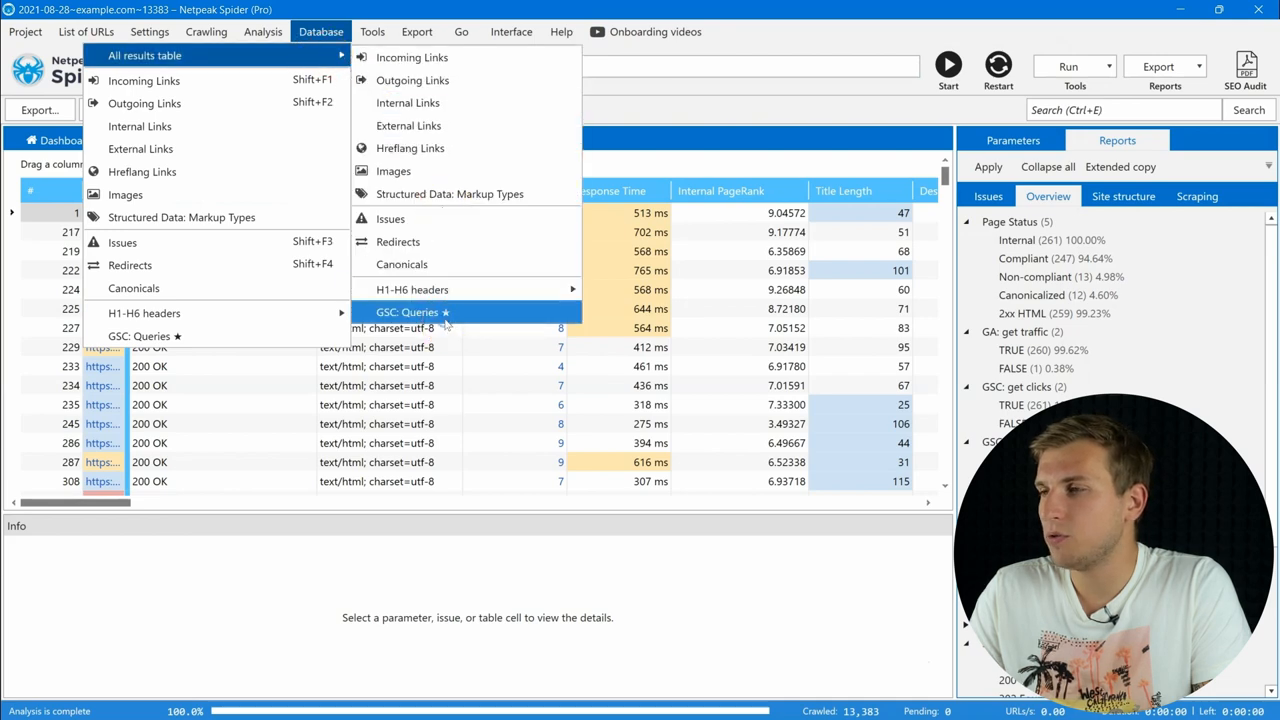
pyautogui.click(405, 312)
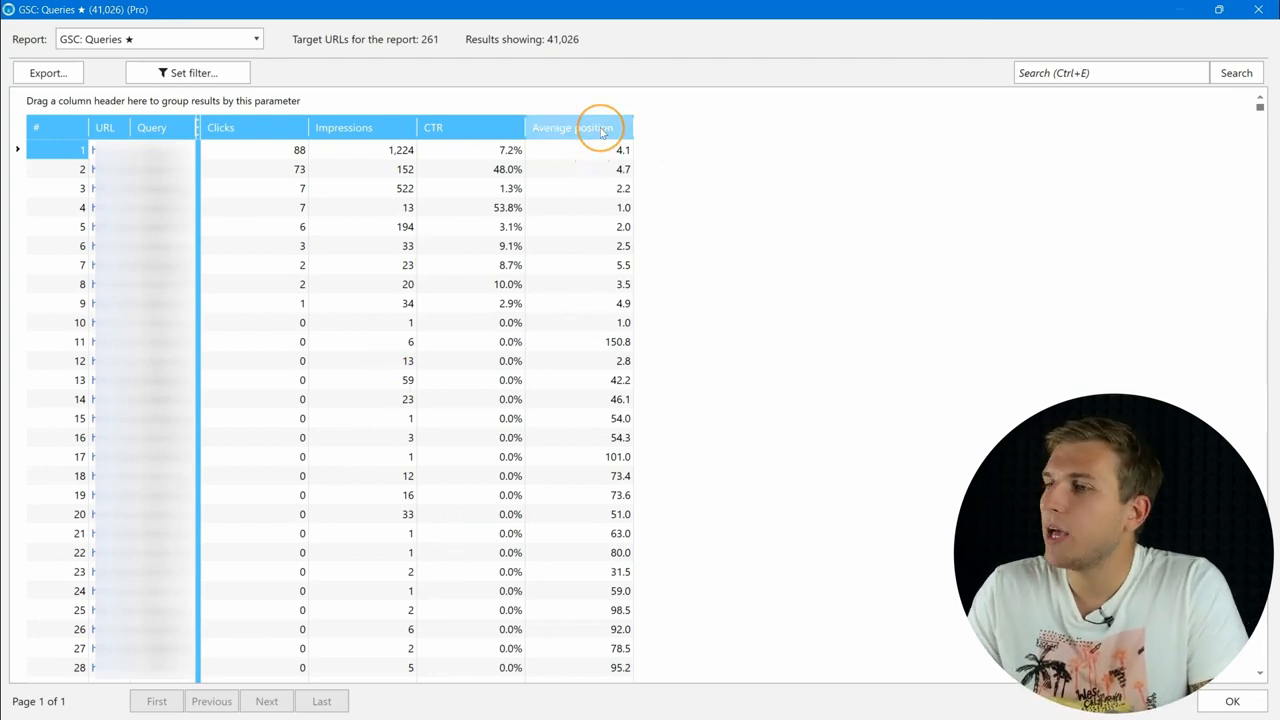
# Preview the white-label PDF, then open Export settings with Google Sheets as format.
pyautogui.click(585, 127)
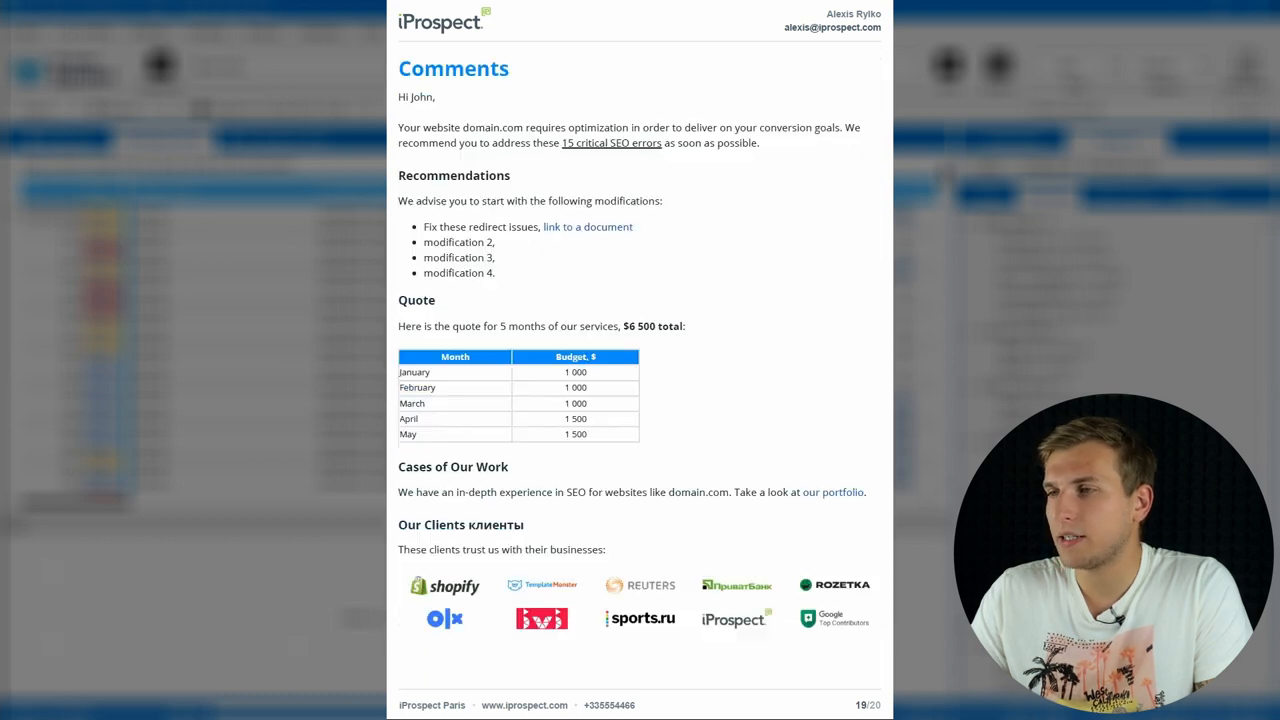
pyautogui.click(530, 356)
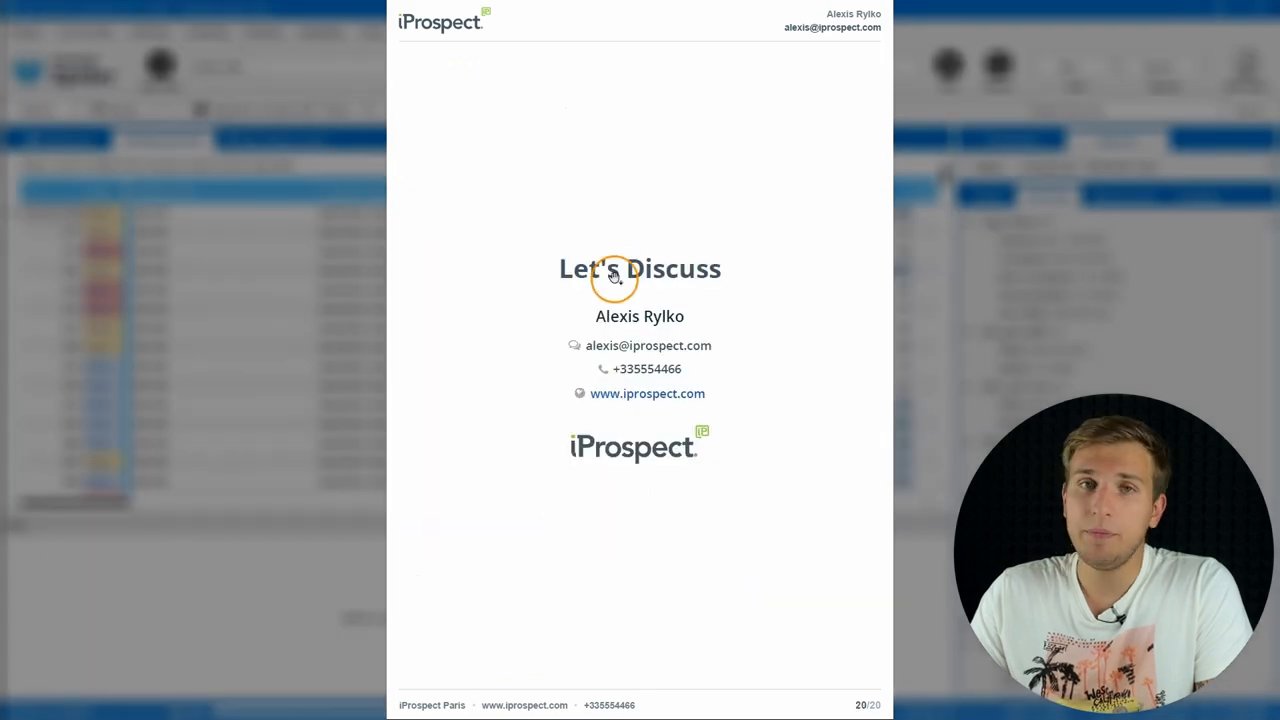
pyautogui.click(149, 31)
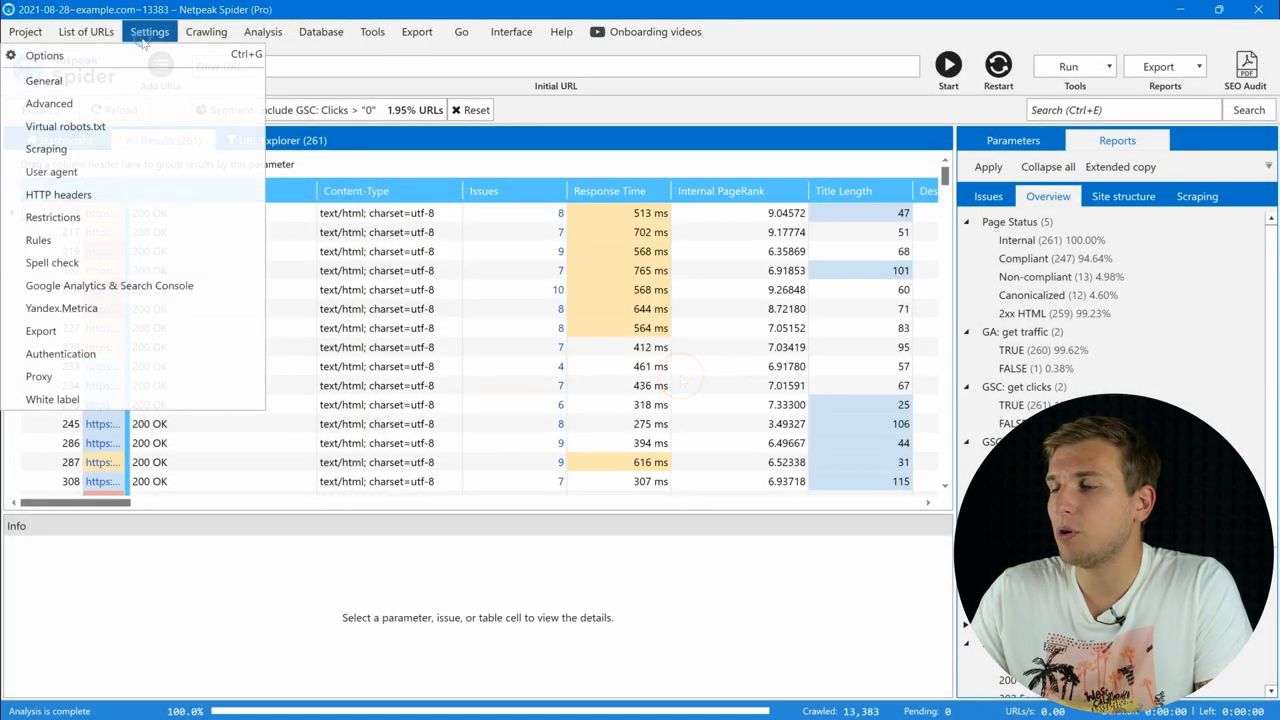
pyautogui.click(41, 330)
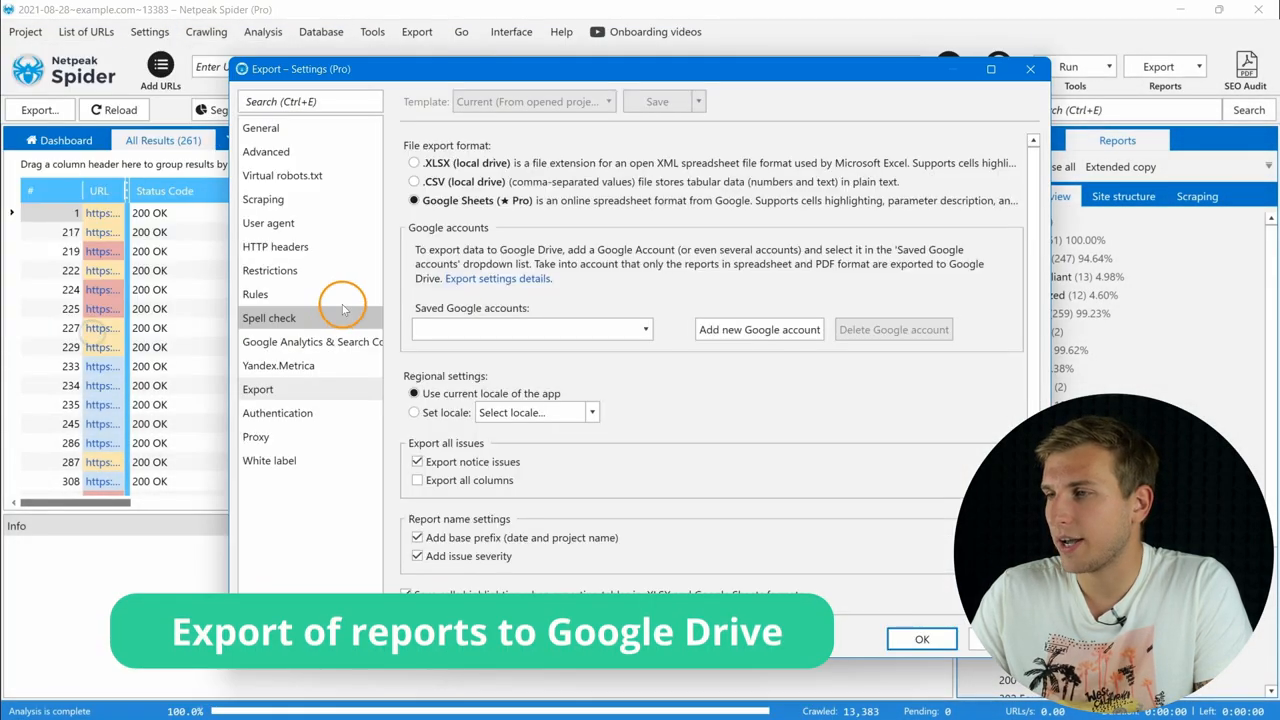